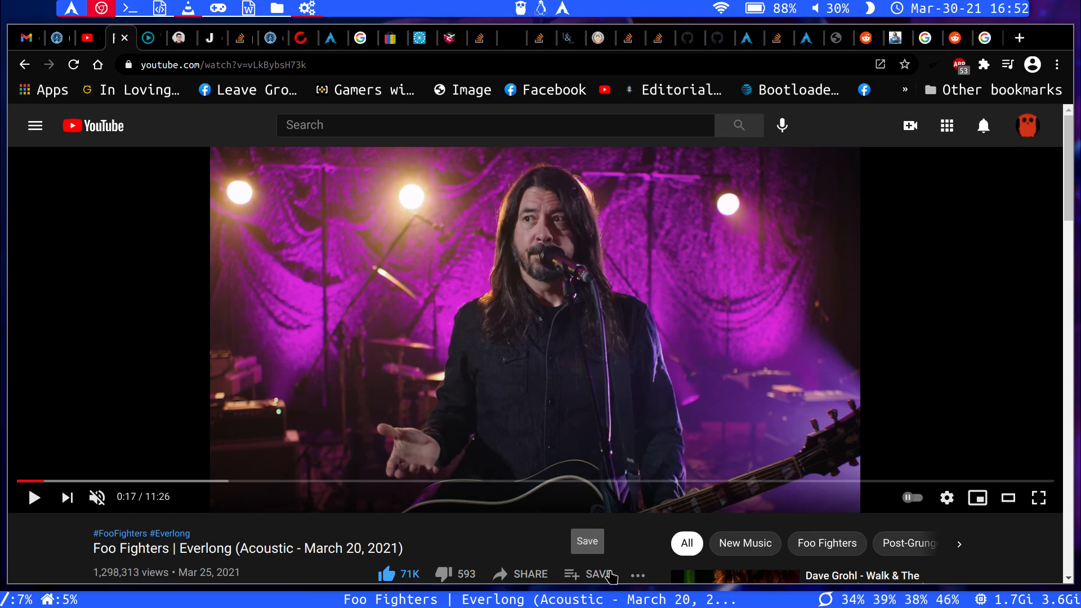
- Switch from the Chrome YouTube video to the empty st terminal workspace
{"action": "left_click", "coordinate": [129, 8]}
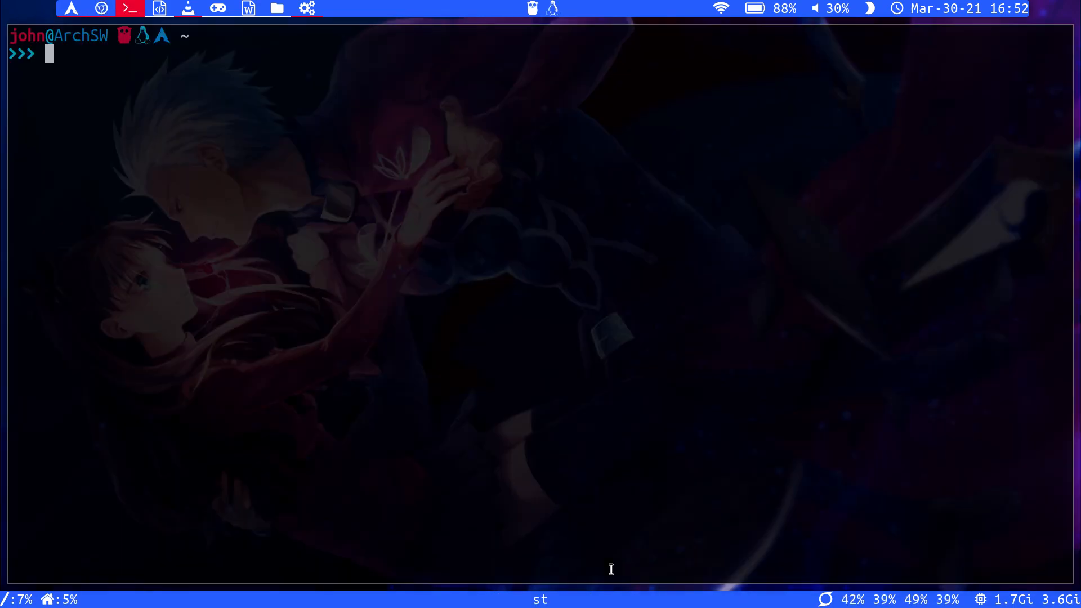
- Open .scripts/media/playercontrol.sh in nano from the terminal
{"action": "type", "text": "nano .scripts/"}
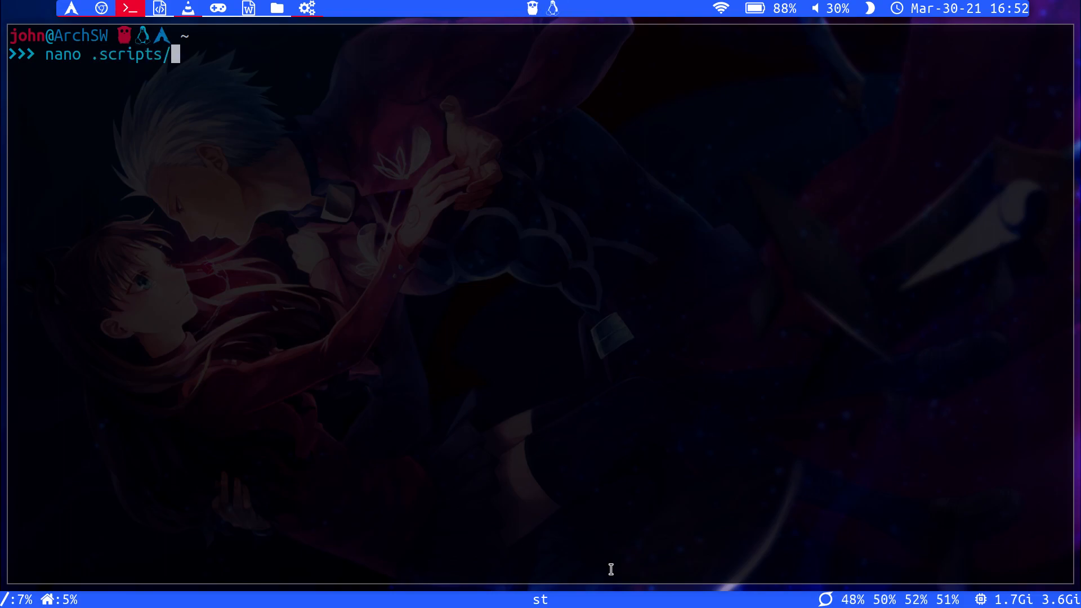
{"action": "type", "text": "media"}
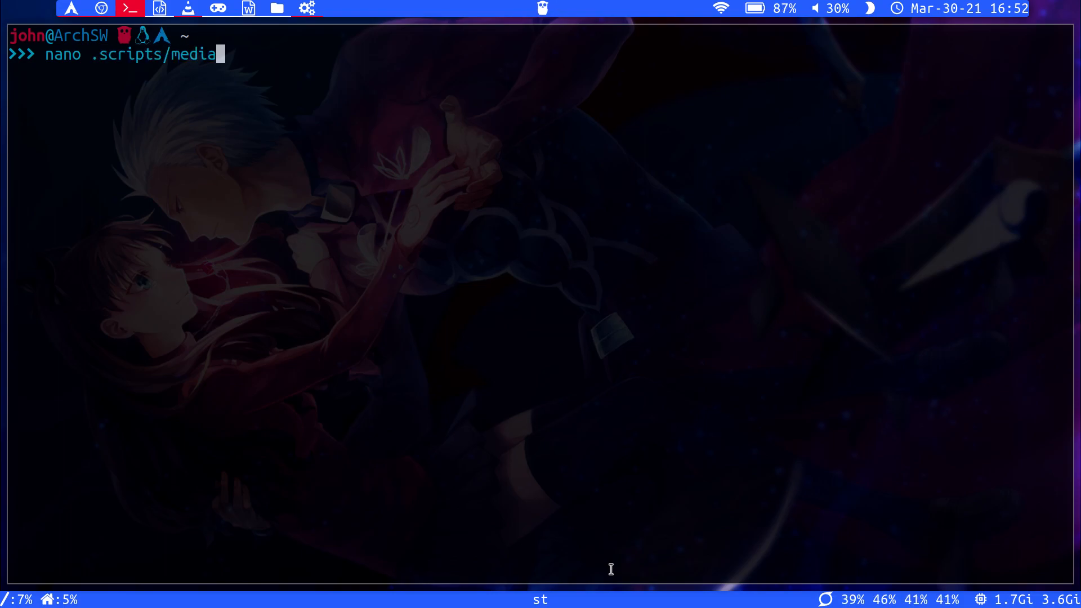
{"action": "type", "text": "/play"}
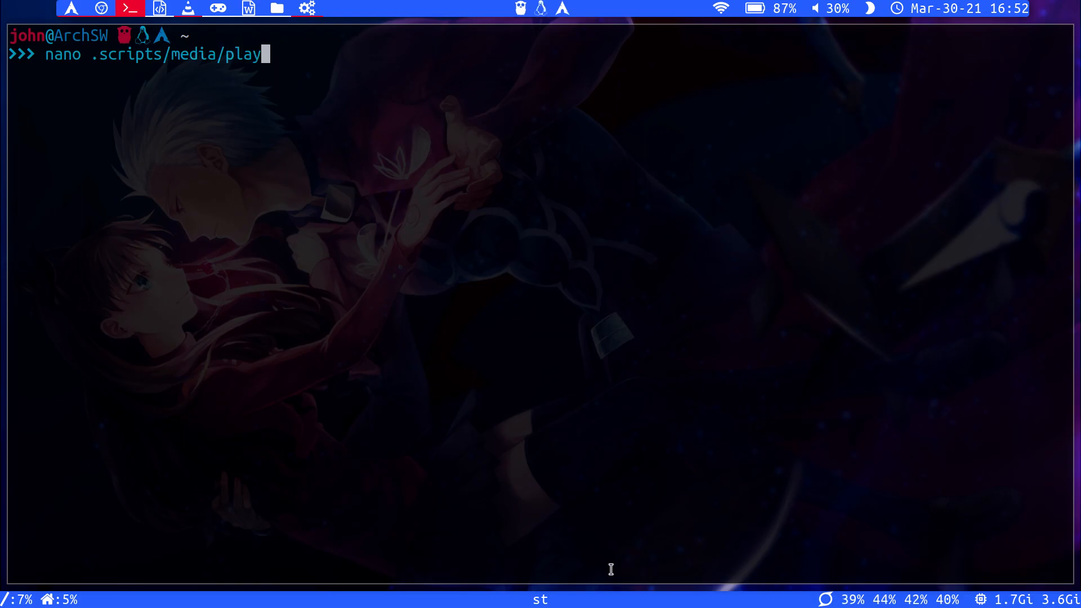
{"action": "type", "text": "ercontrol.sh"}
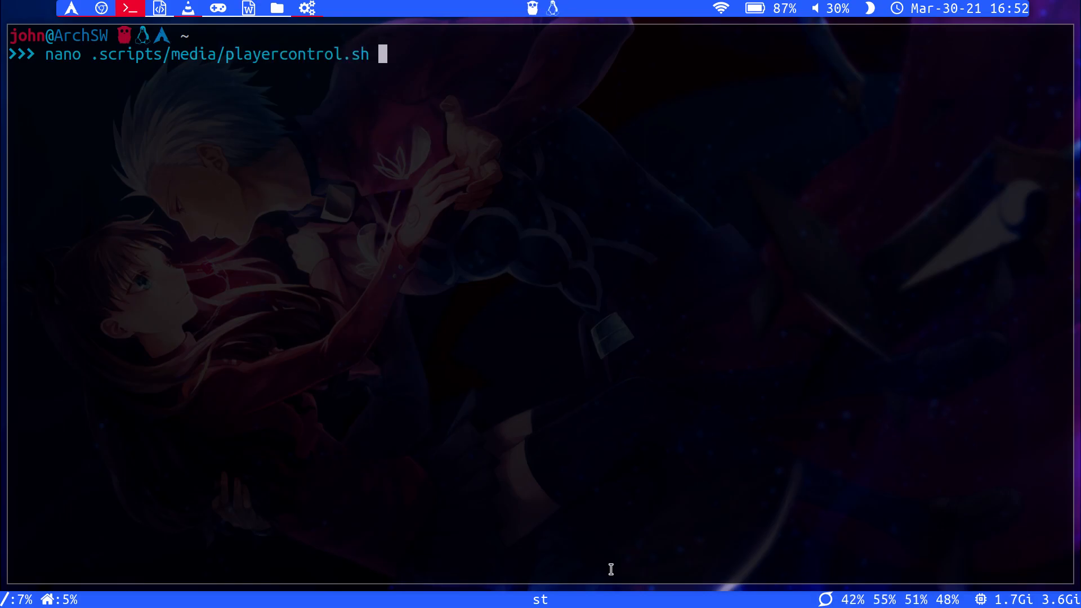
{"action": "key", "text": "Return"}
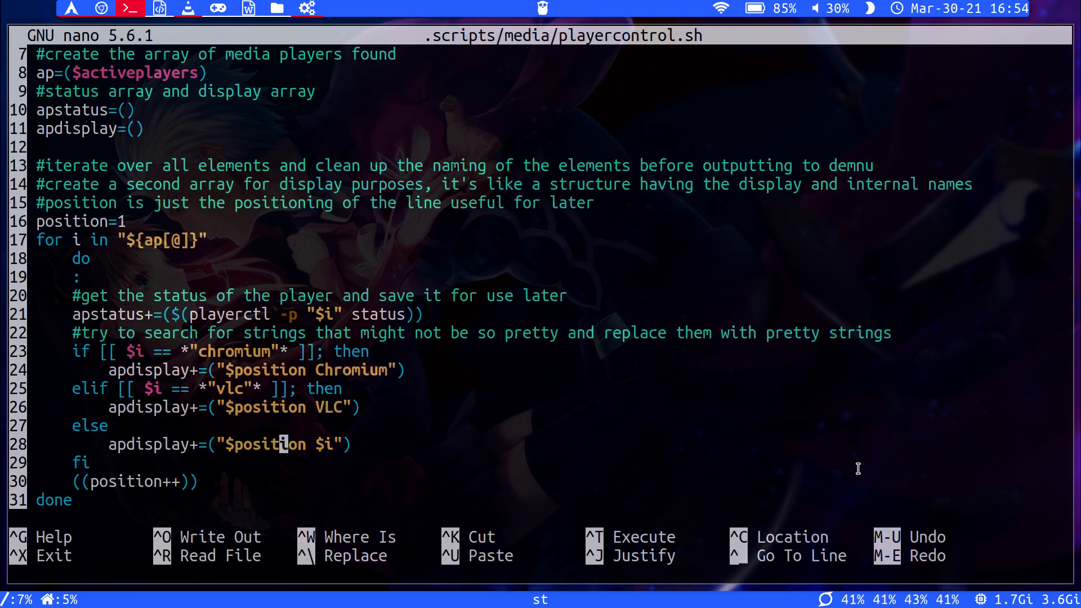
- After the loop, append a "$position Cancel" entry to the apdisplay array
{"action": "type", "text": "apdisplay+=(\"$position Cancel\")"}
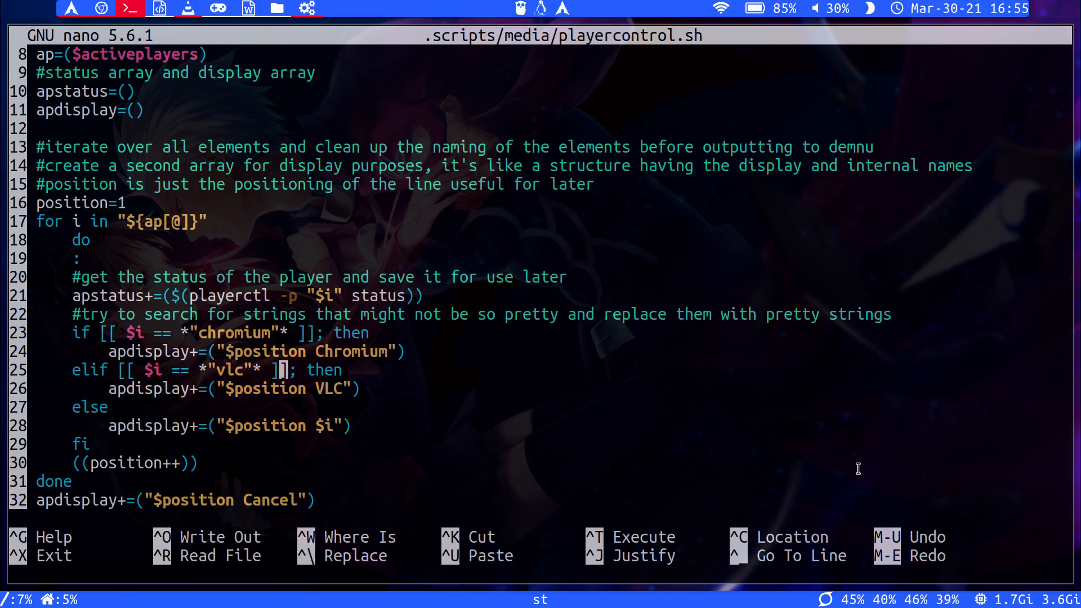
{"action": "scroll", "scroll_direction": "down", "scroll_amount": 3}
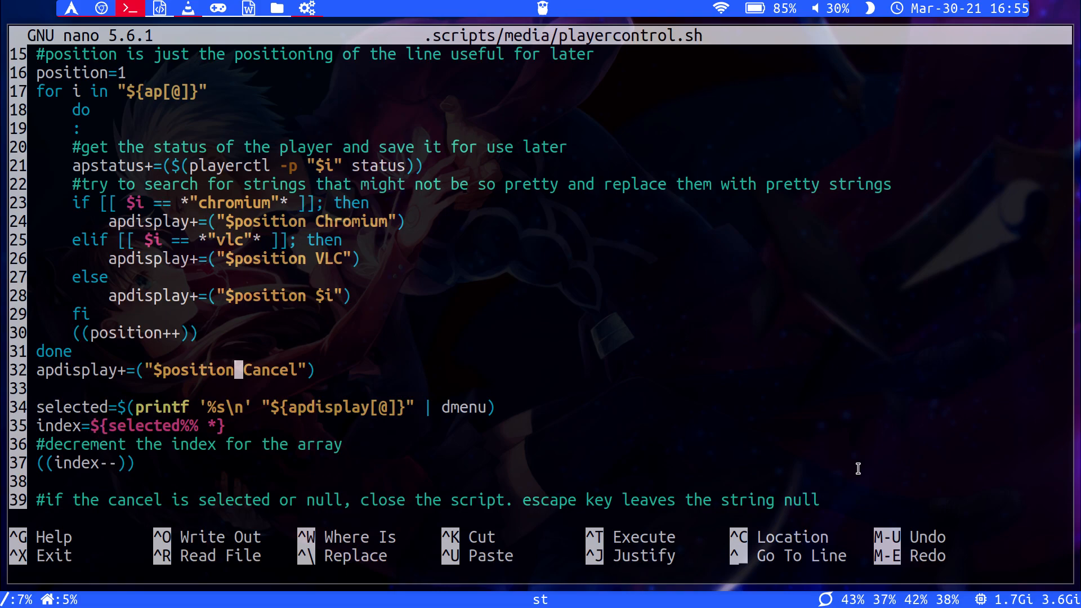
{"action": "type", "text": "if [[ $selected == *\"Cancel\"* || -z $selected ]]; then"}
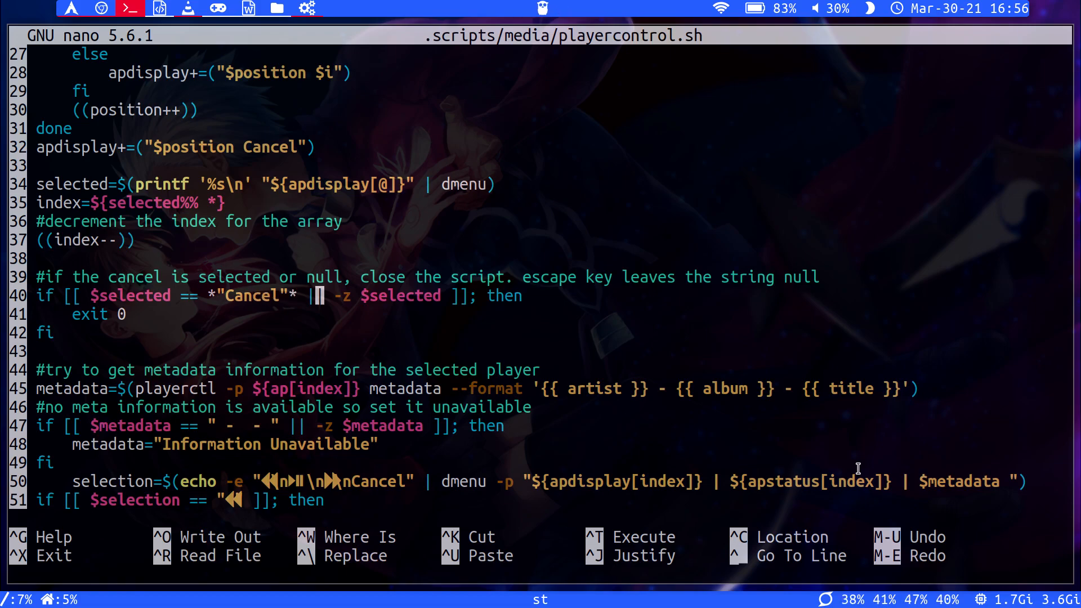
{"action": "mouse_move", "coordinate": [345, 295]}
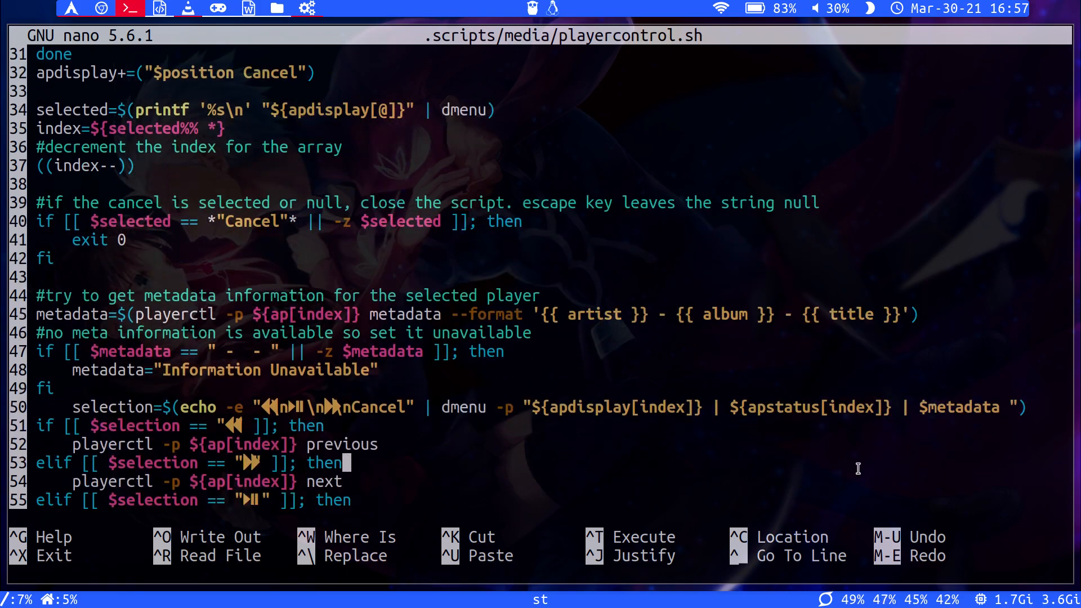
{"action": "left_click", "coordinate": [379, 370]}
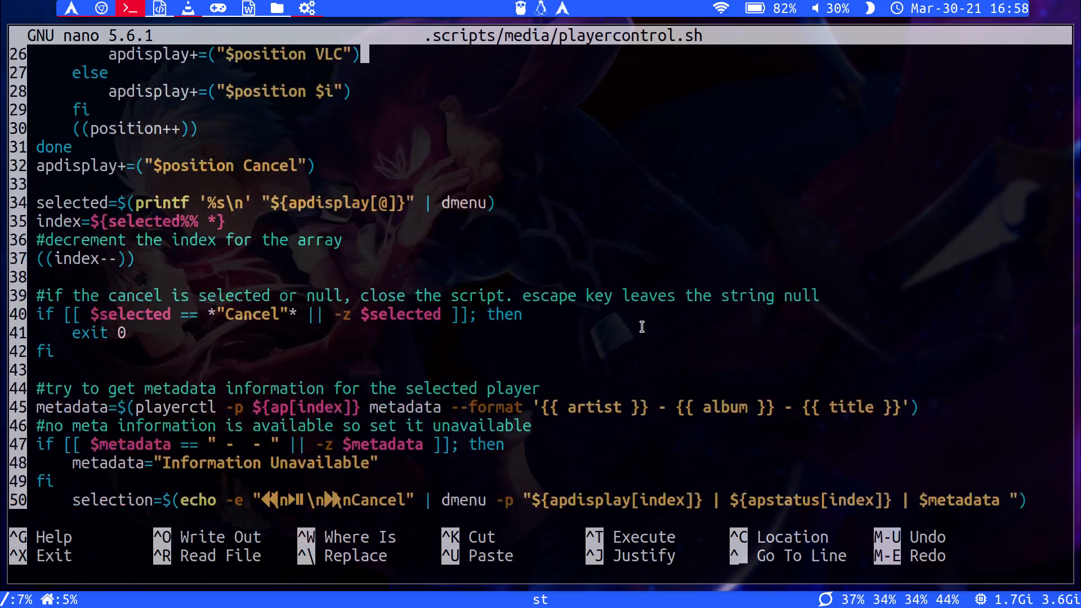
{"action": "scroll", "scroll_direction": "up", "scroll_amount": 3}
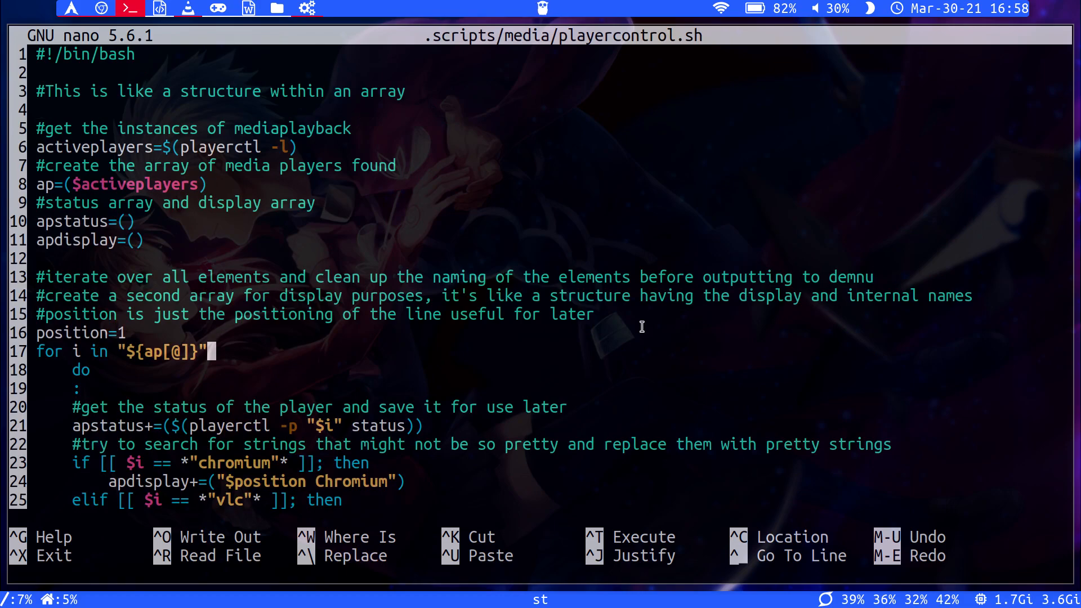
{"action": "scroll", "scroll_direction": "down", "scroll_amount": 3}
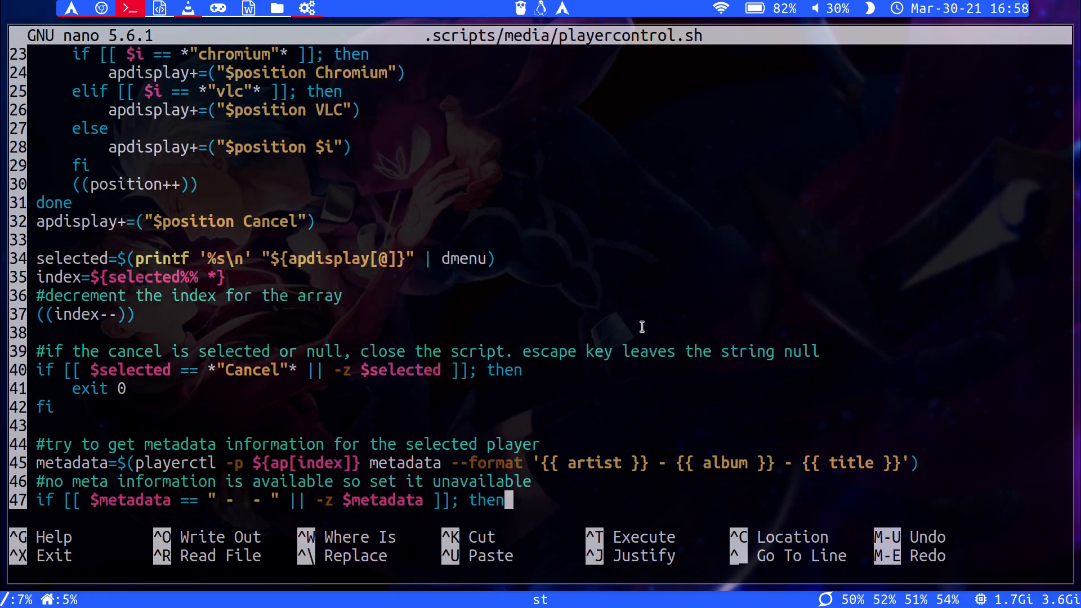
{"action": "key", "text": "Up"}
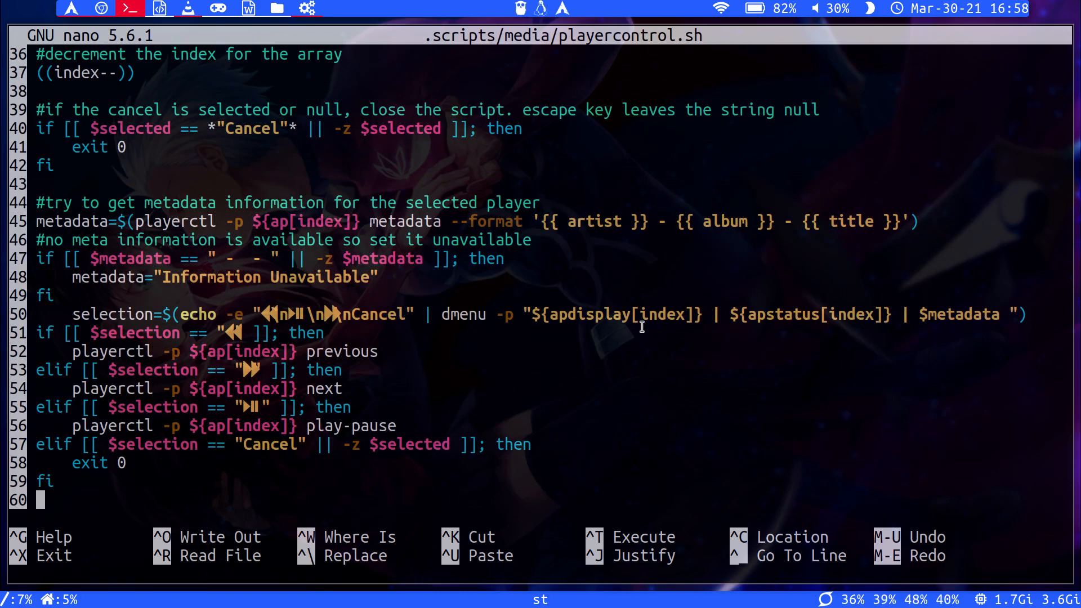
- Launch the dmenu player list showing Chromium, VLC and Cancel, highlighting Cancel
{"action": "left_click", "coordinate": [379, 351]}
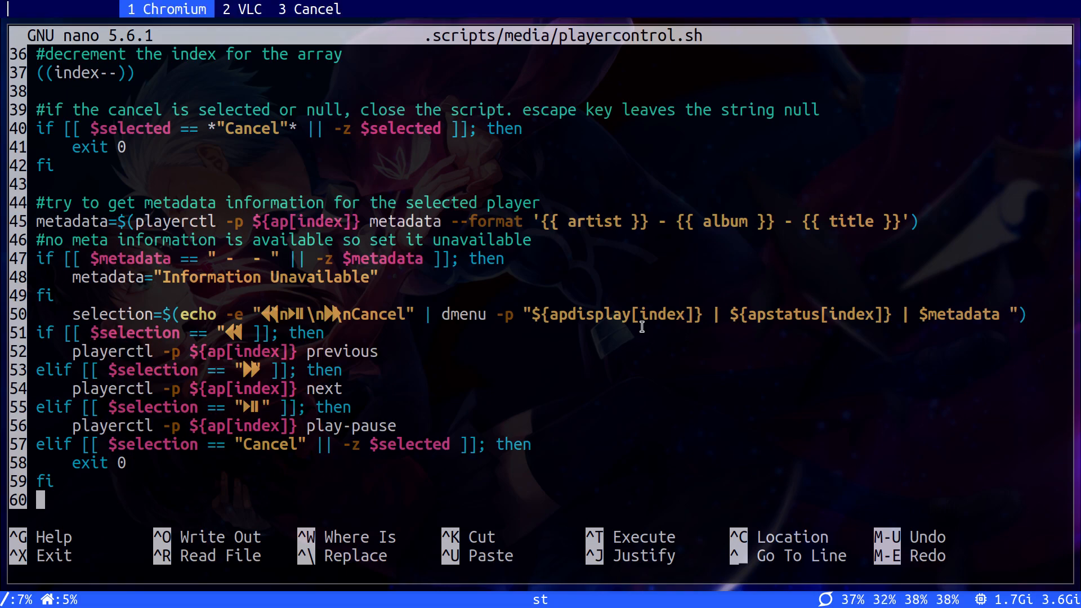
{"action": "left_click", "coordinate": [308, 9]}
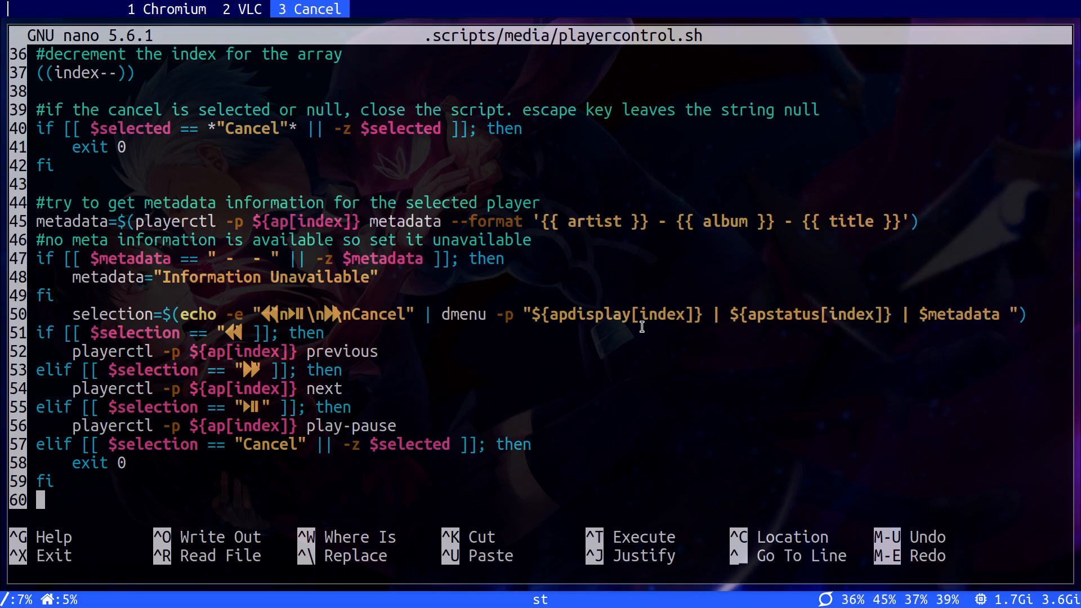